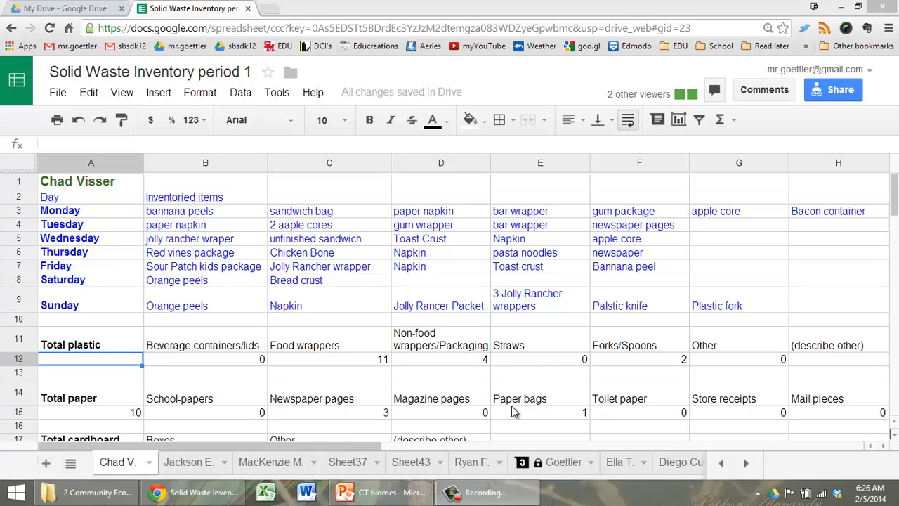
mouse_move(295, 388)
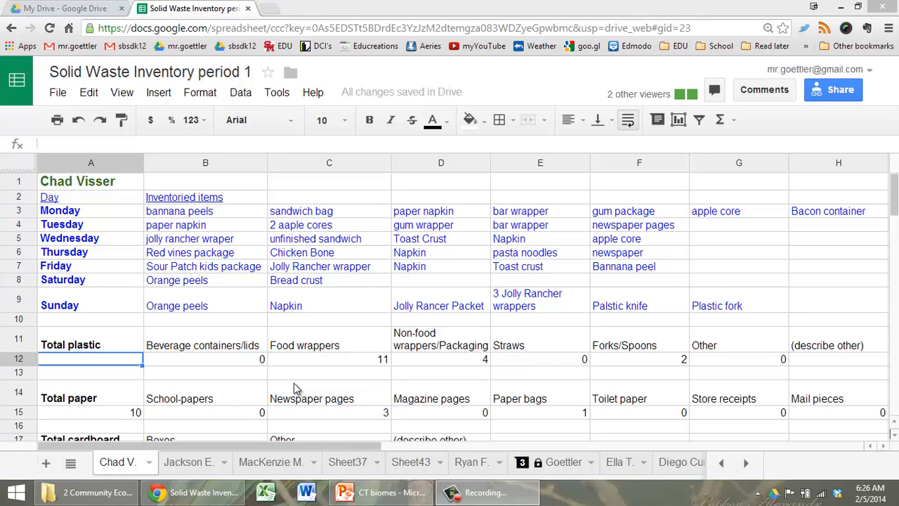
mouse_move(256, 363)
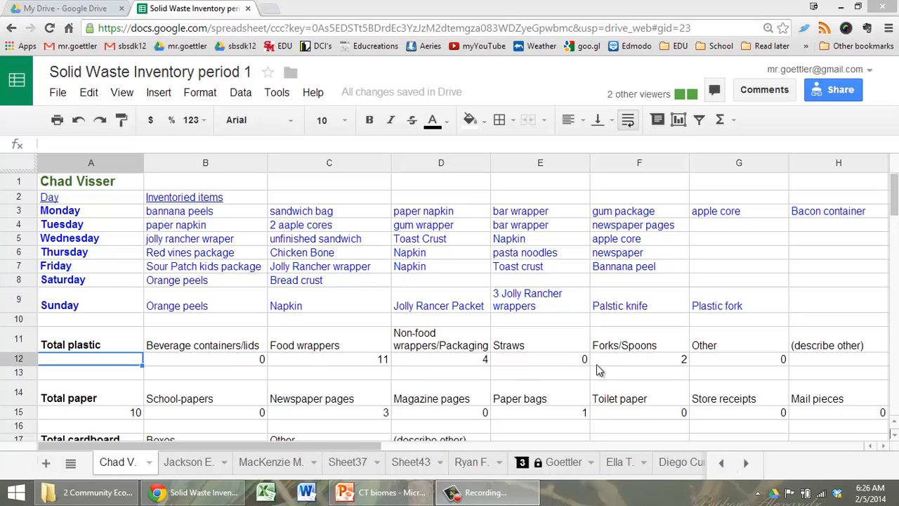
mouse_move(478, 371)
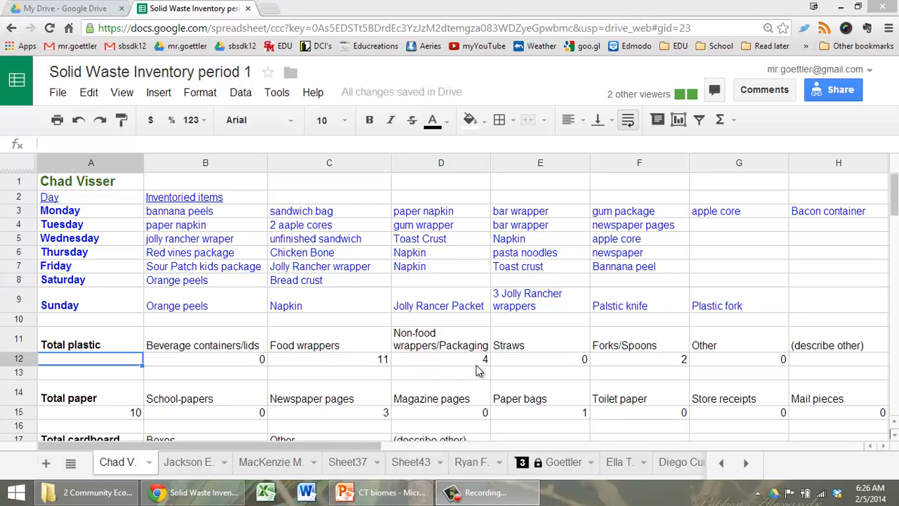
mouse_move(621, 369)
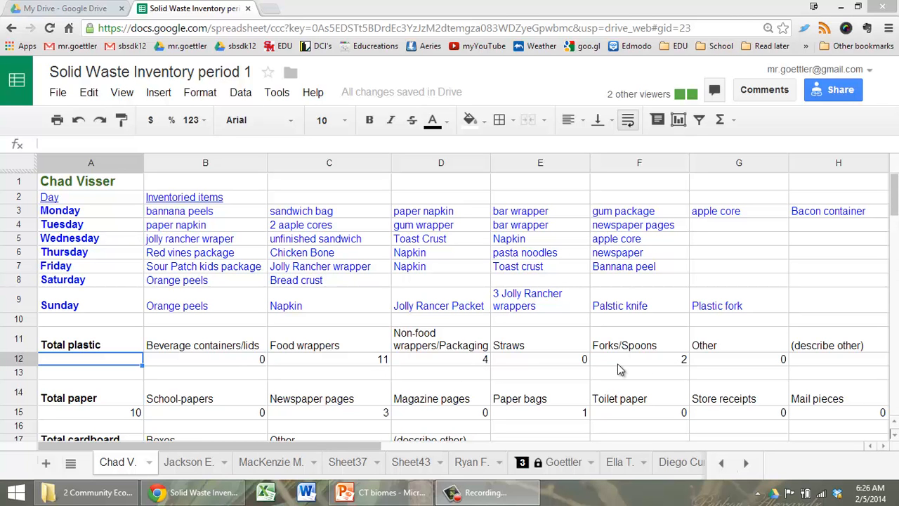
mouse_move(677, 368)
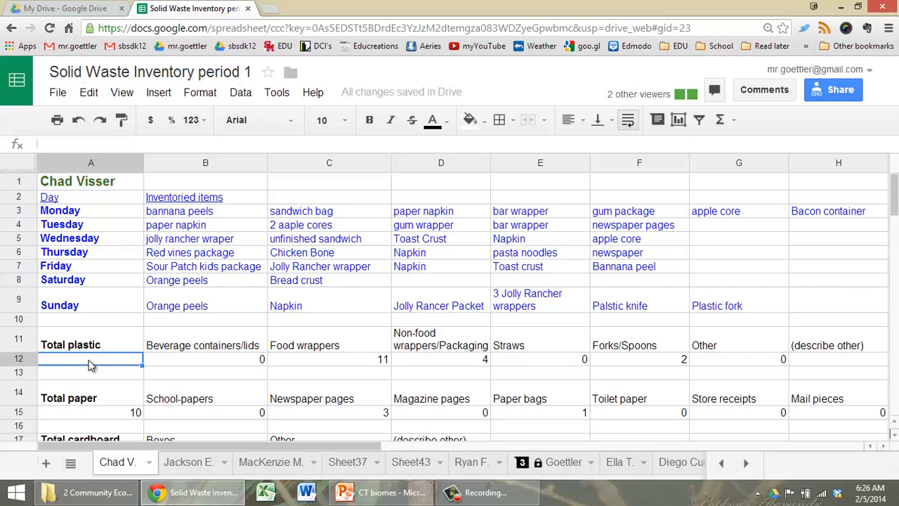
Replace A12's typed total with =SUM( over row 12's plastic counts, giving 17.
text(1)
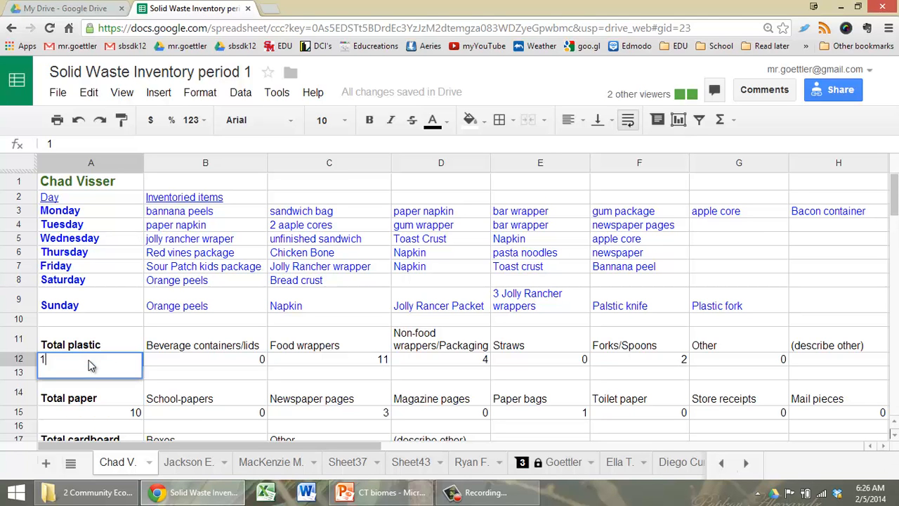
text(17)
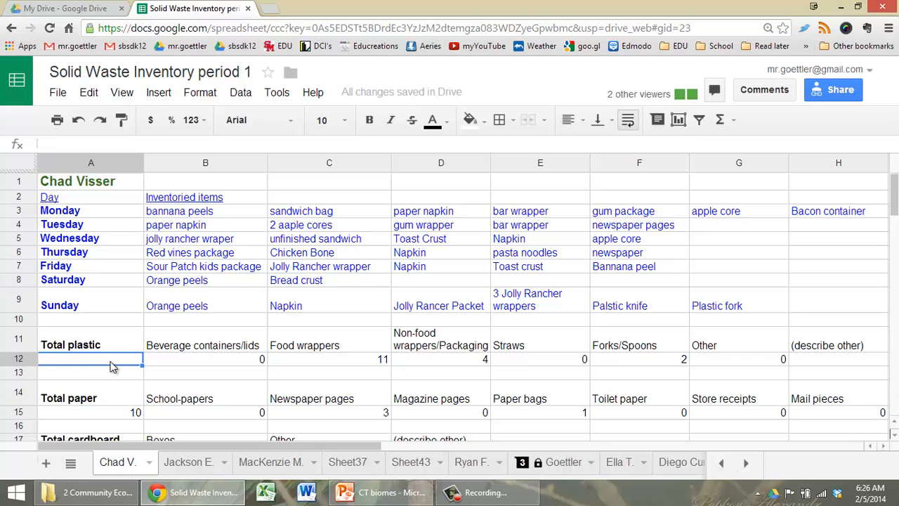
mouse_move(124, 366)
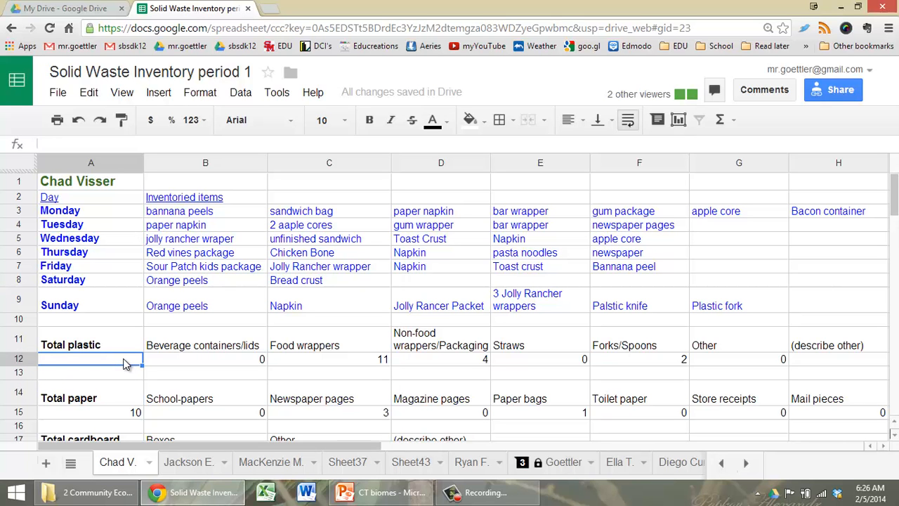
text(=)
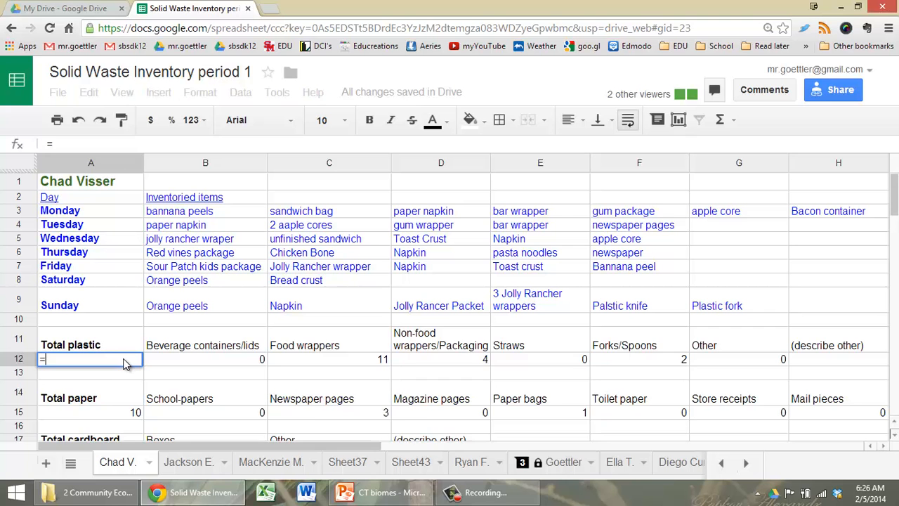
text(SUM(B12:E12)
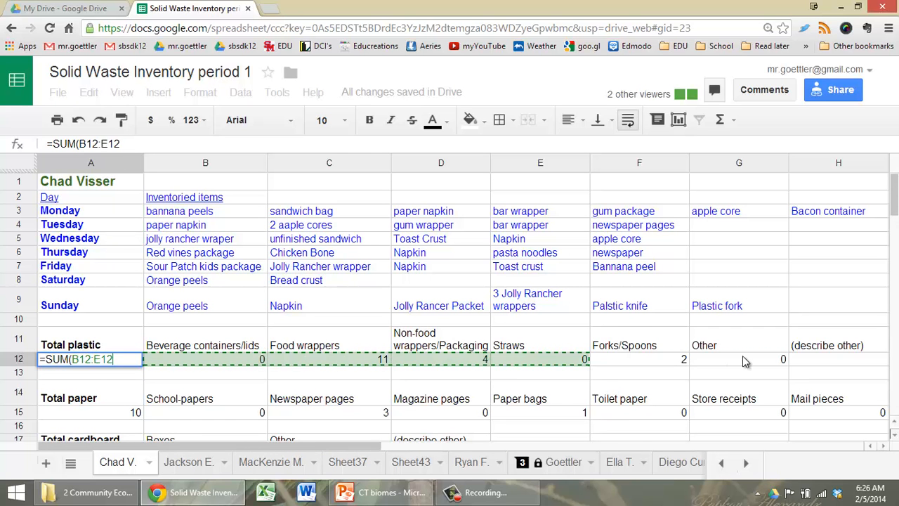
key(enter)
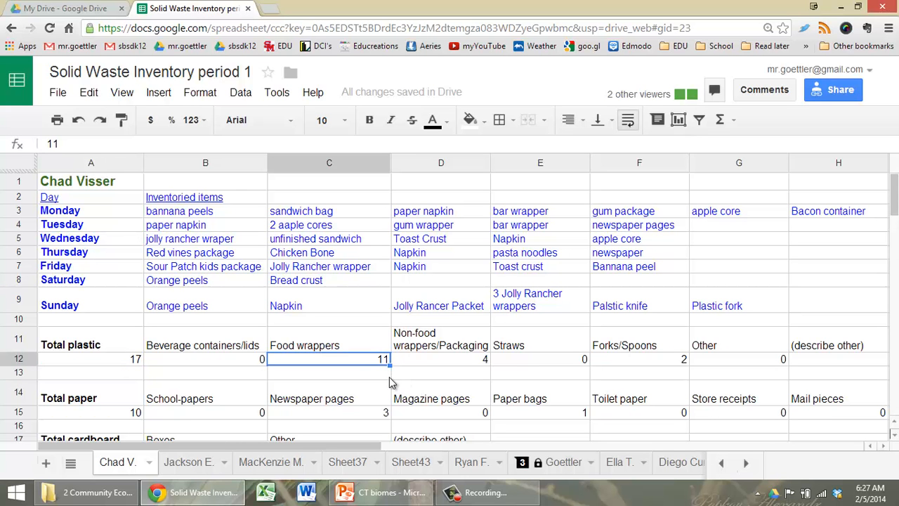
Set the Food wrappers count in C12 to 12 so the total recalculates to 18.
text(12)
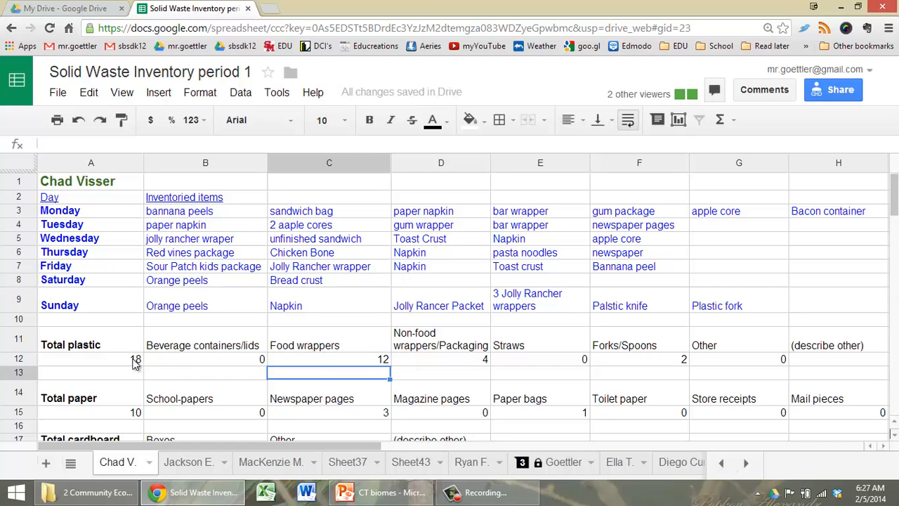
mouse_move(148, 364)
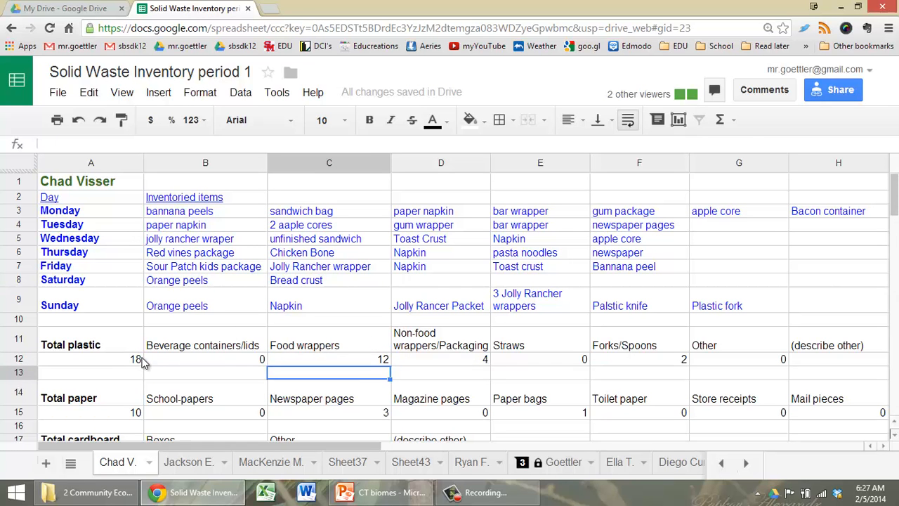
Show the Σ Functions list with SUM, AVERAGE, COUNT, MAX and MIN.
click(719, 119)
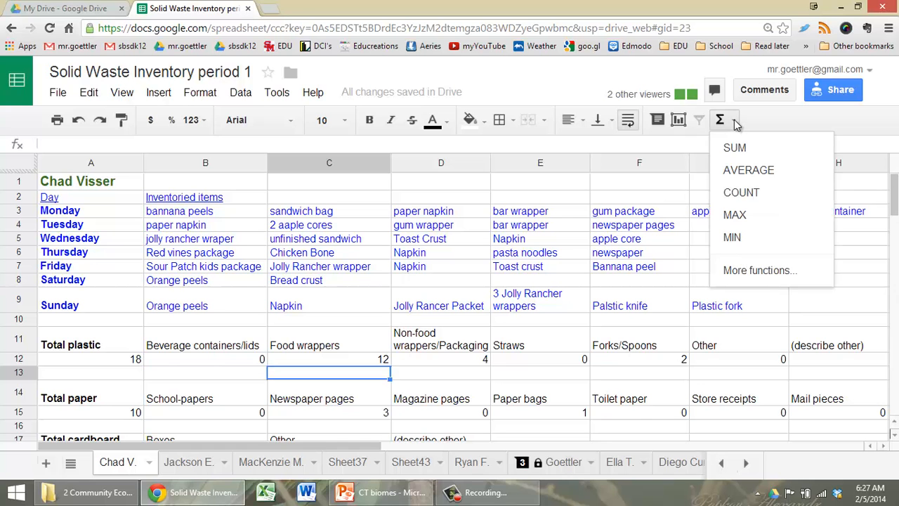
mouse_move(733, 236)
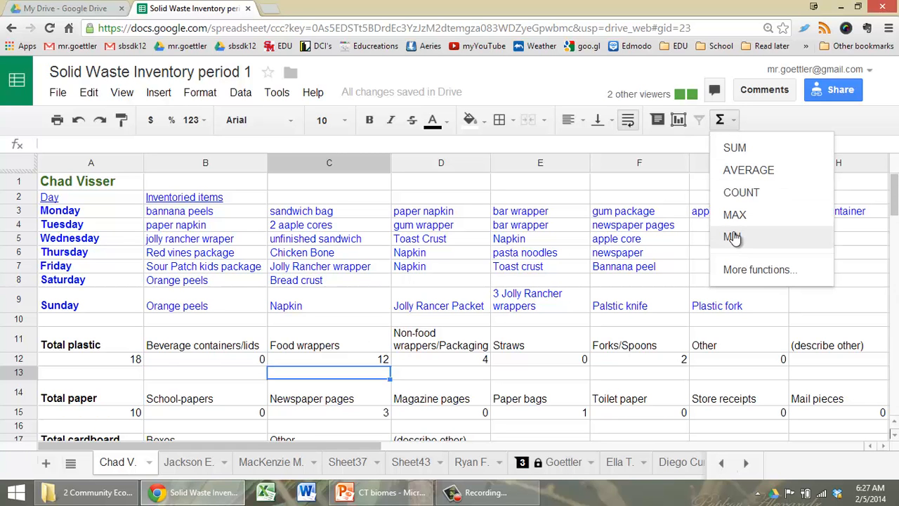
mouse_move(735, 147)
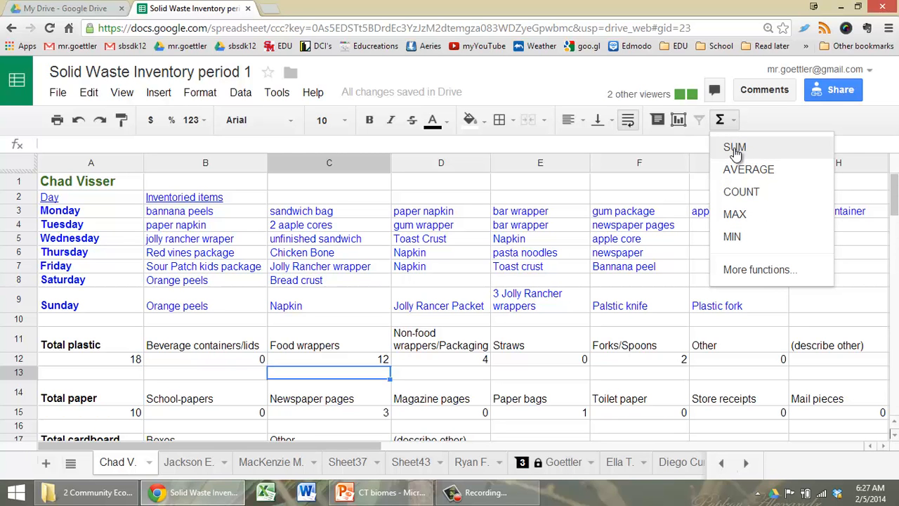
mouse_move(120, 346)
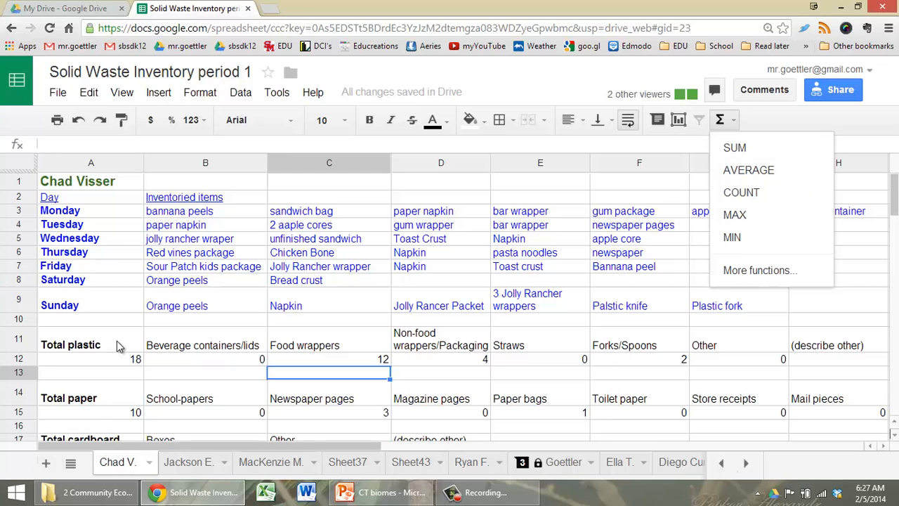